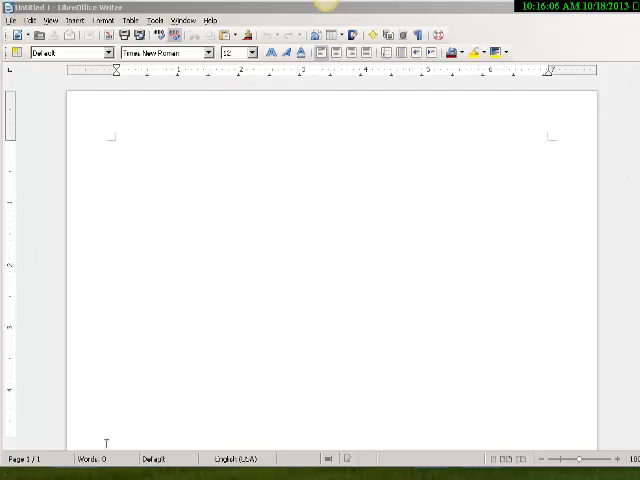
mouse_move(167, 318)
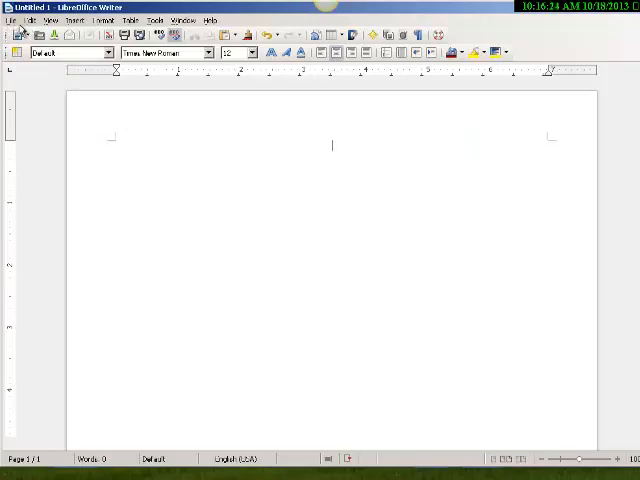
Open the Insert menu in the blank document.
left_click(67, 19)
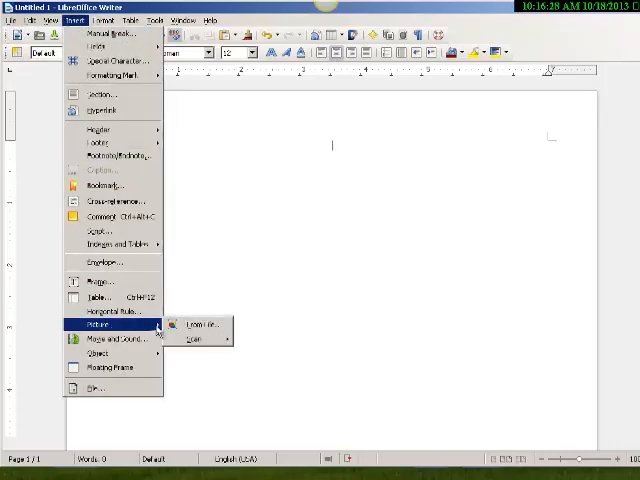
Insert hot-technique.png from the My Documents Banners folder as a picture.
left_click(197, 325)
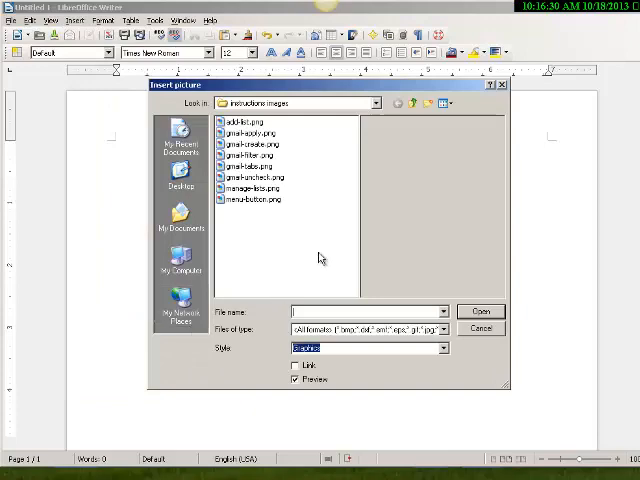
left_click(411, 103)
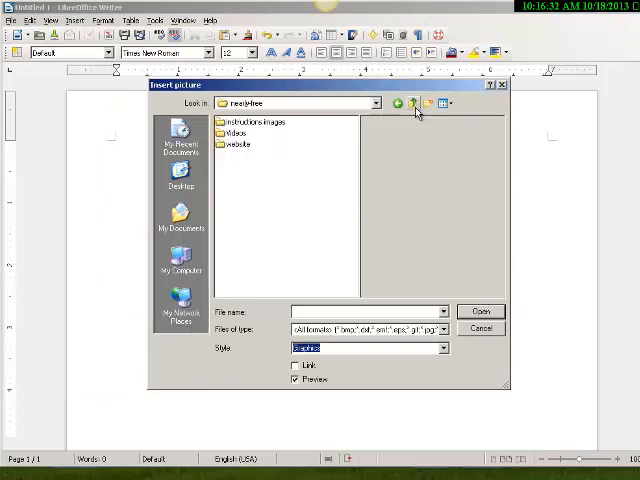
left_click(181, 220)
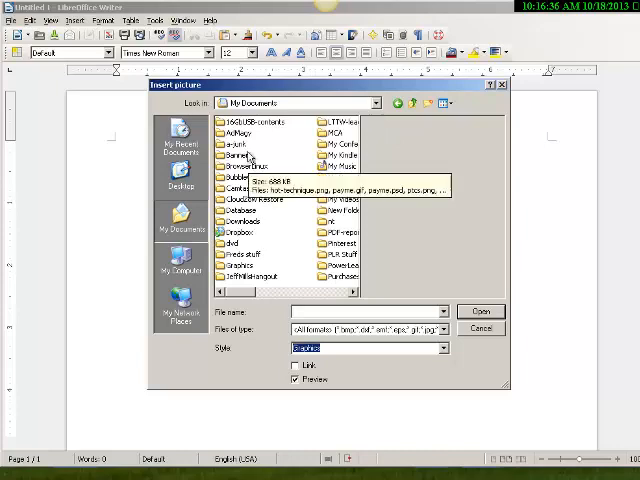
double_click(240, 156)
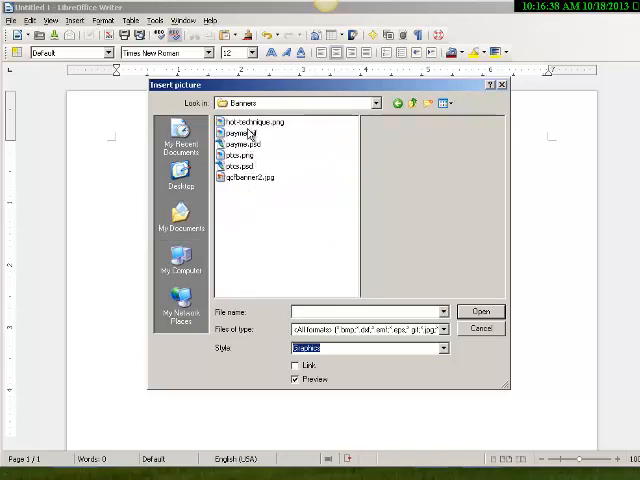
left_click(254, 121)
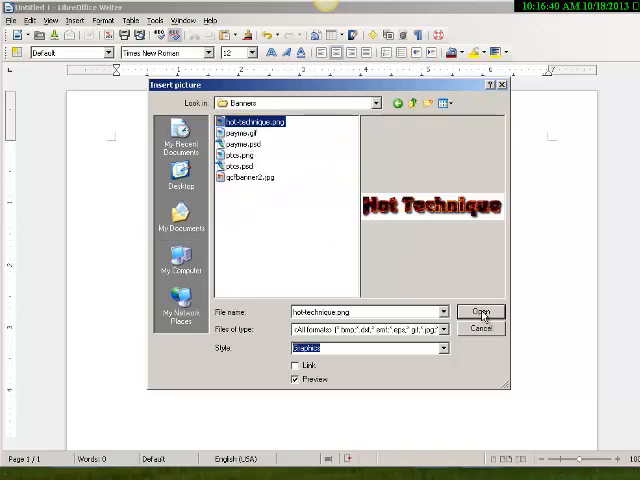
left_click(481, 312)
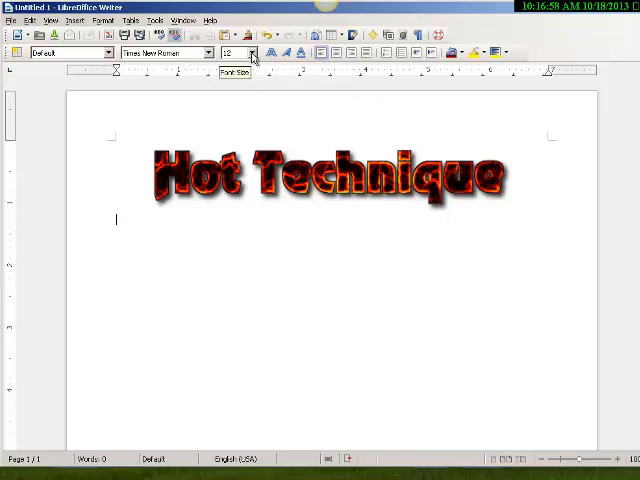
Set the font size to 14 pt and start the line with 'T'.
left_click(253, 52)
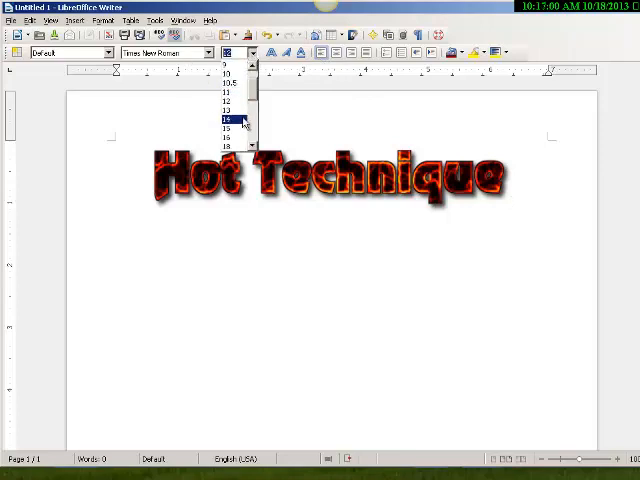
left_click(226, 120)
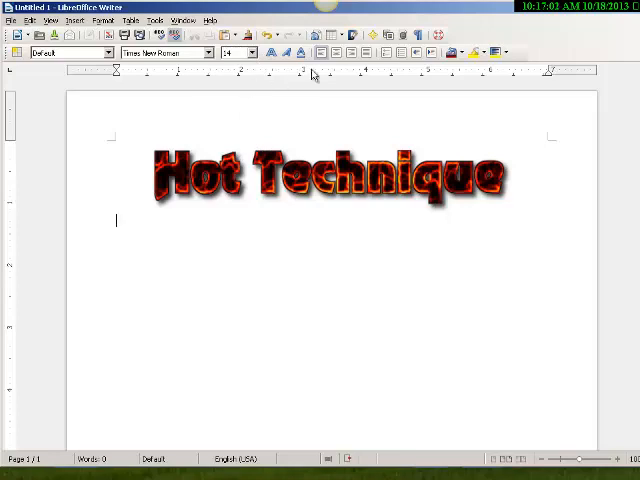
type("Th")
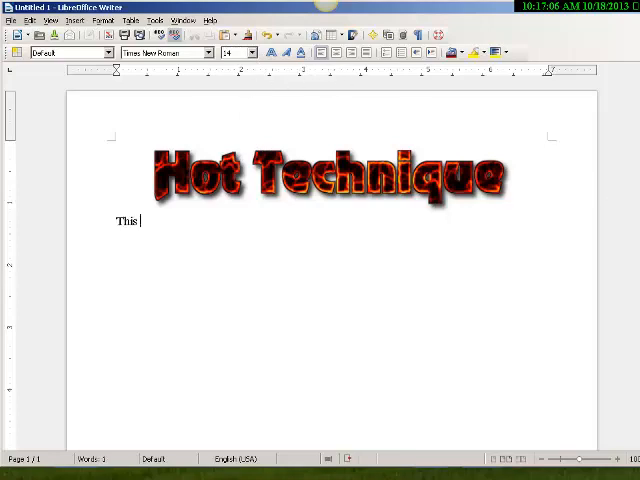
Finish the sentence 'This is one of the best methods I know to distribute information.'.
type("is one of")
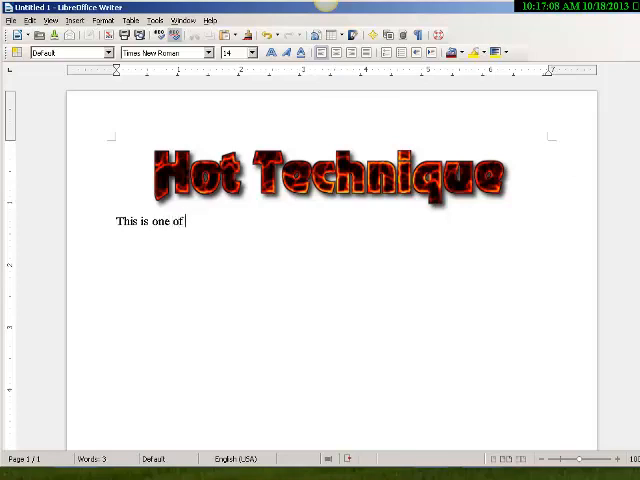
type("the bes")
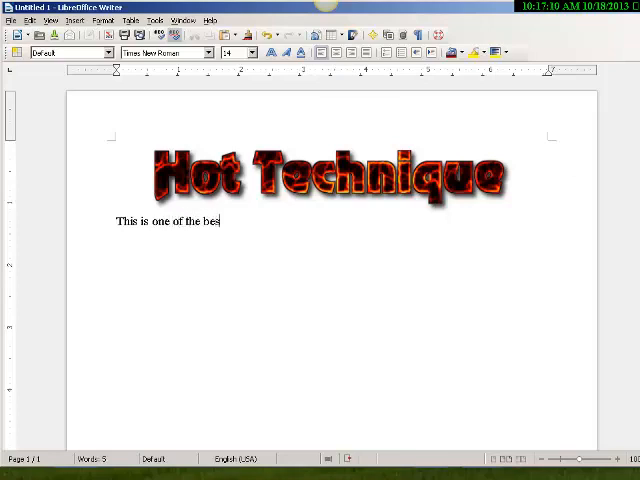
type("t method")
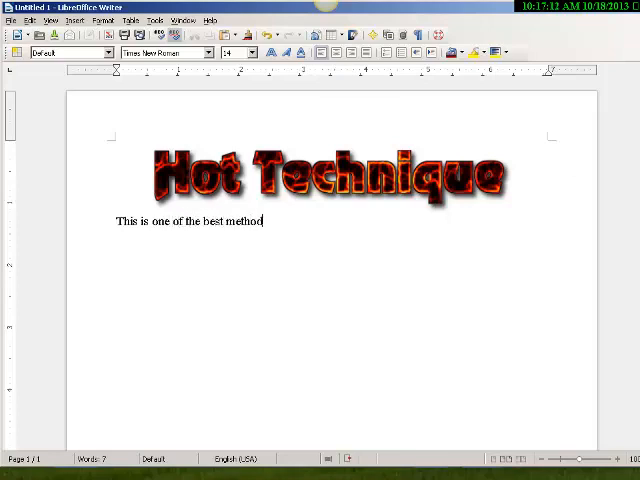
type("s I know of to di")
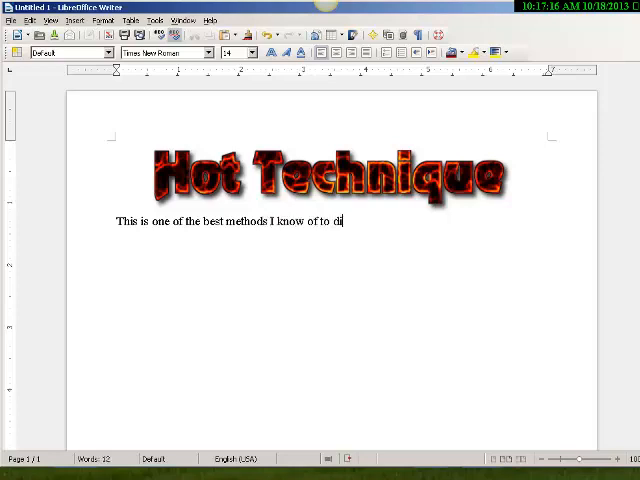
type("stribute")
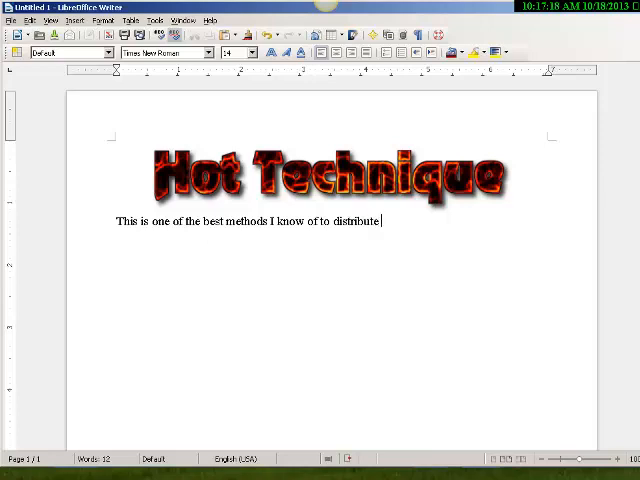
type("information")
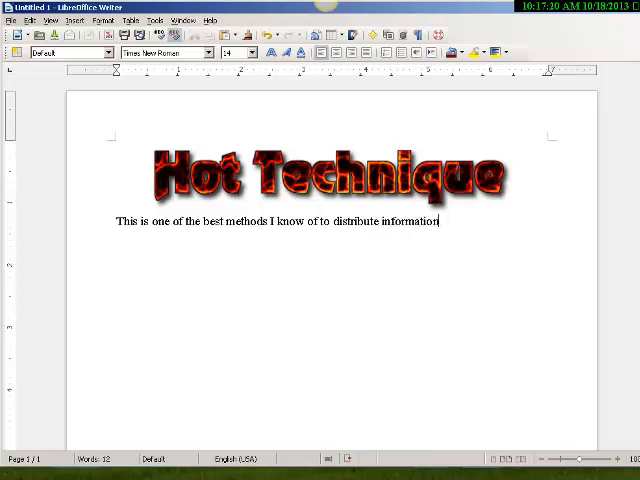
type(".")
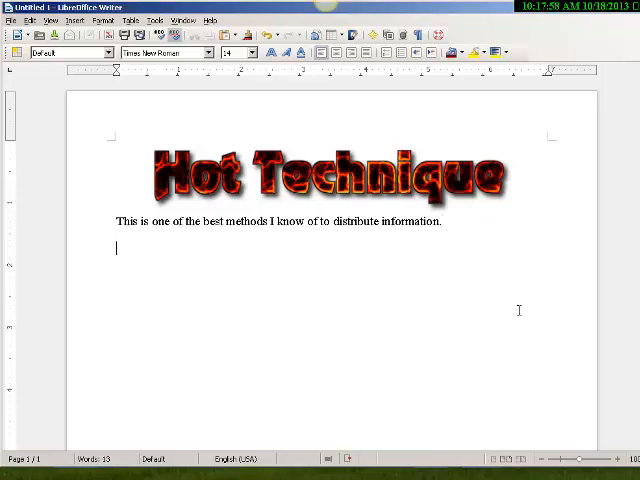
Begin the second line: 'This is where I made the heading FlamingTex'.
type("This is where I m")
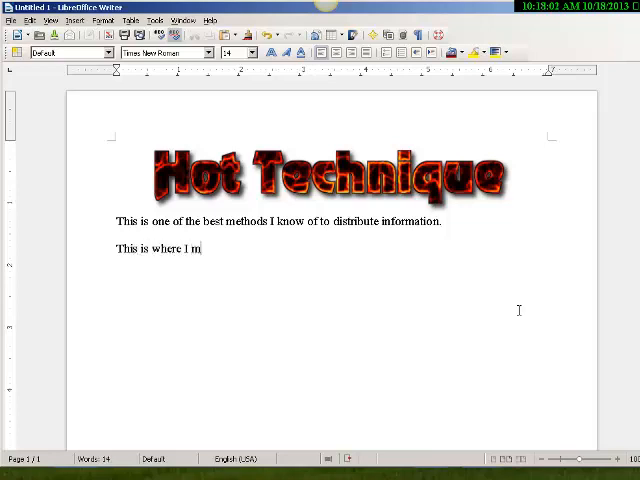
type("ade th")
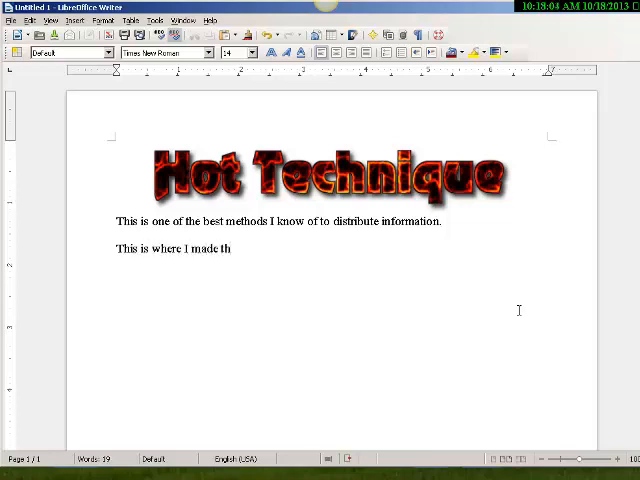
type("e heading I")
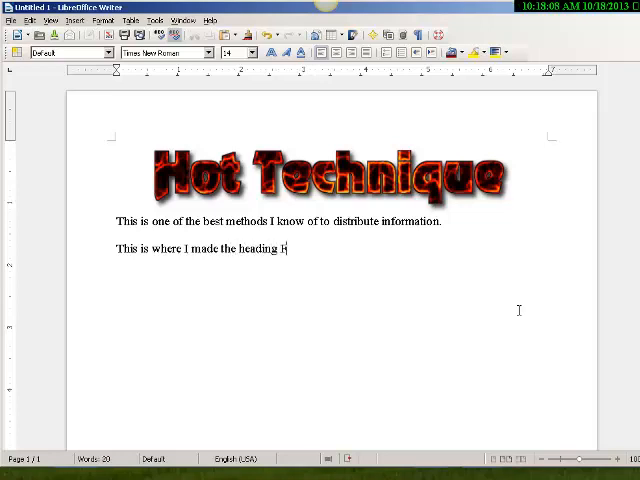
type("FlamingTe")
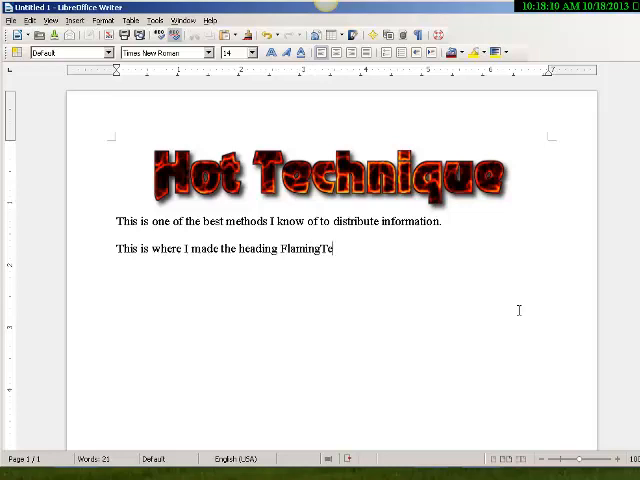
type("x")
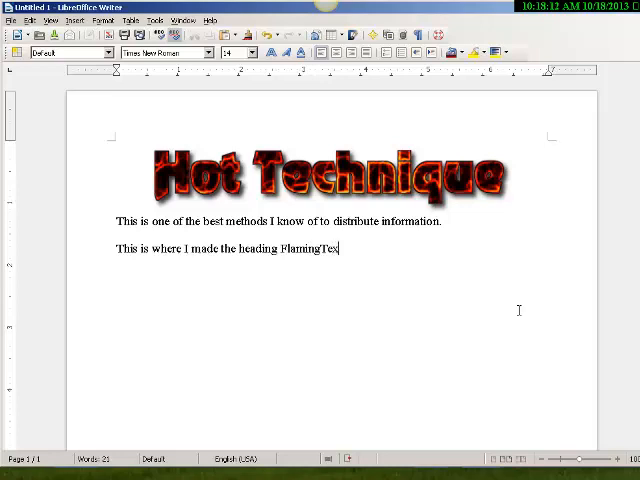
Hyperlink 'FlamingText' to flamingtext.com with the _blank frame.
double_click(330, 248)
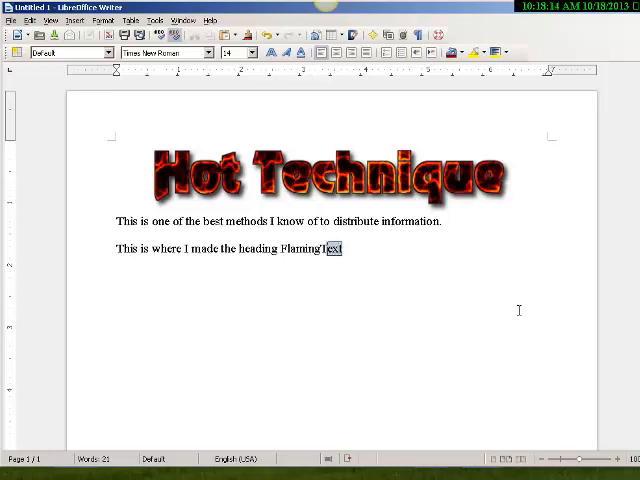
double_click(313, 249)
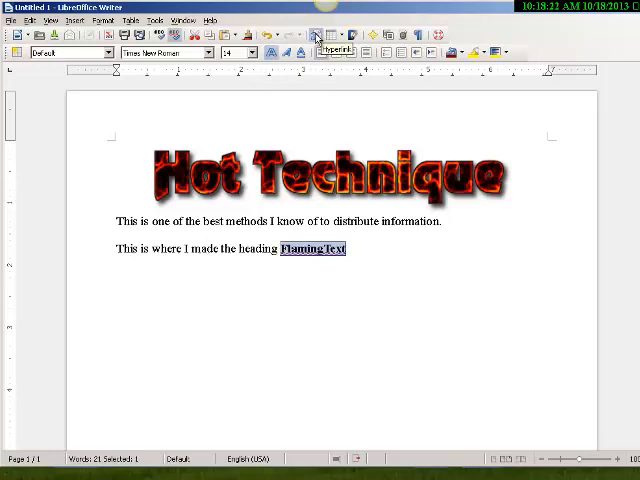
left_click(316, 36)
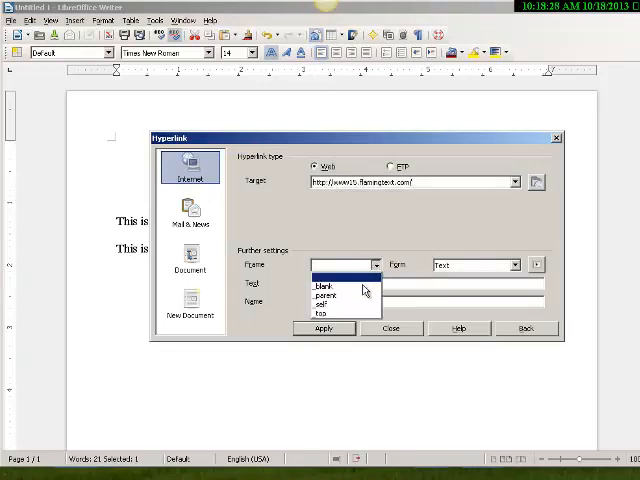
left_click(325, 286)
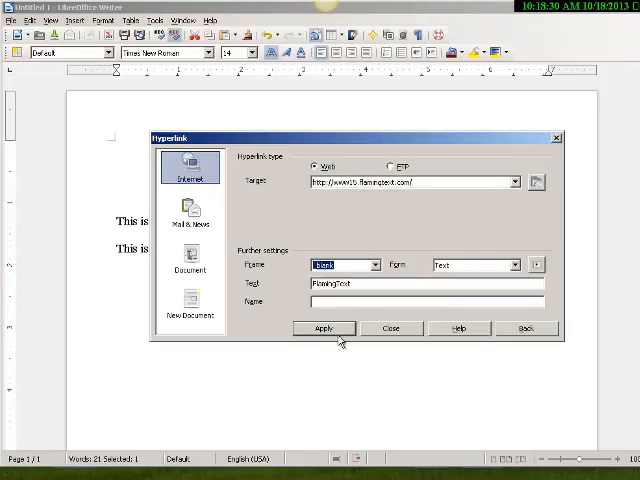
left_click(324, 328)
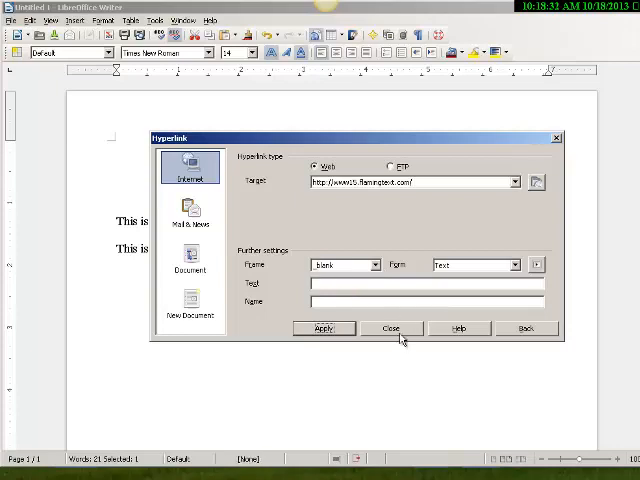
left_click(391, 328)
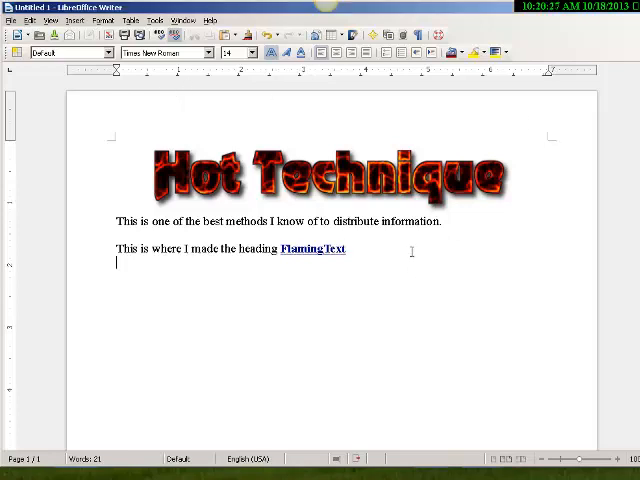
Type the line 'Store for distribution on DropBox'.
type("Store for d")
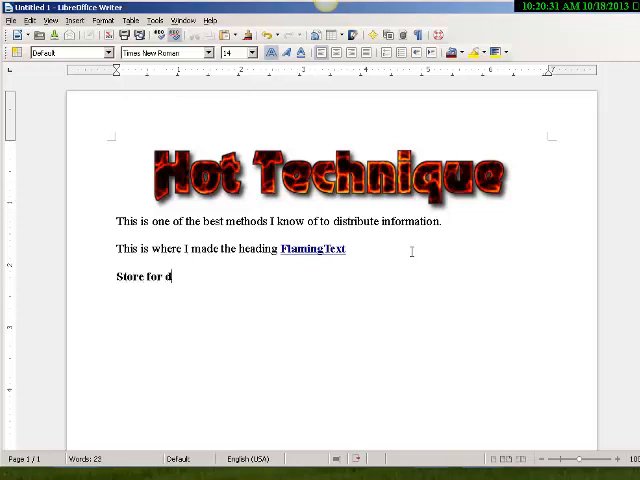
type("istribute")
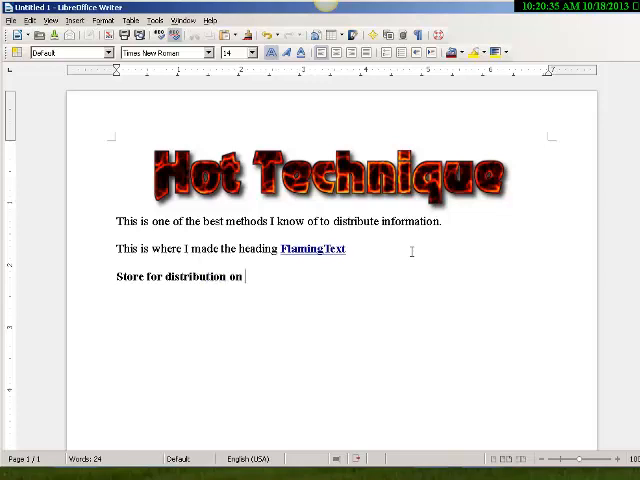
type("DropB")
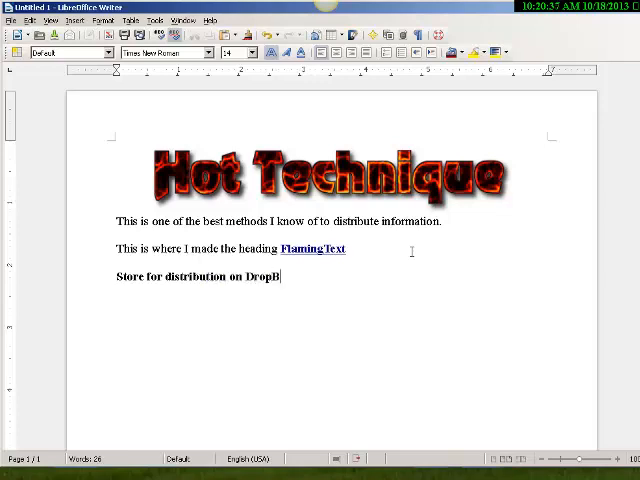
type("ox")
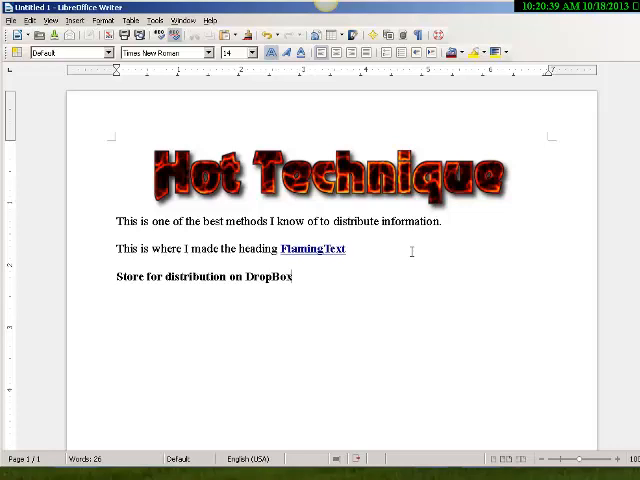
Link 'DropBox' to the db.tt Dropbox URL with _blank frame, fixing the link text.
double_click(267, 277)
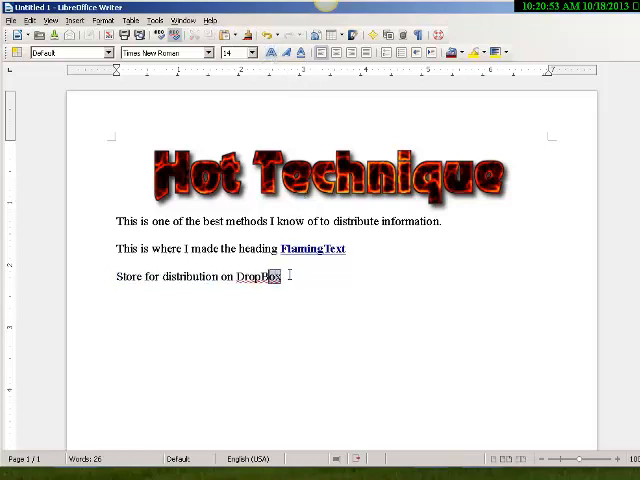
double_click(257, 277)
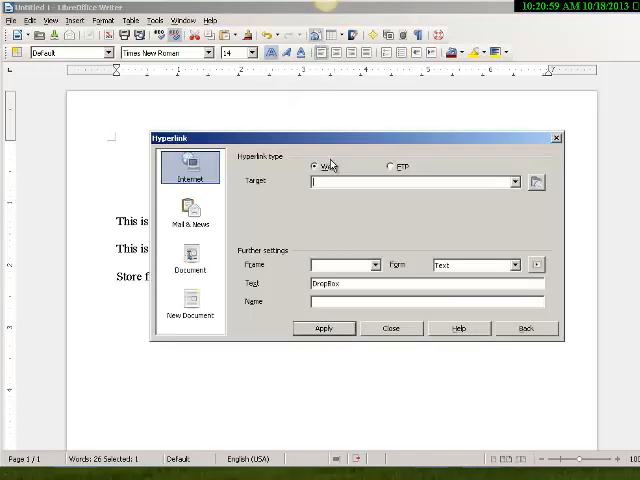
mouse_move(305, 217)
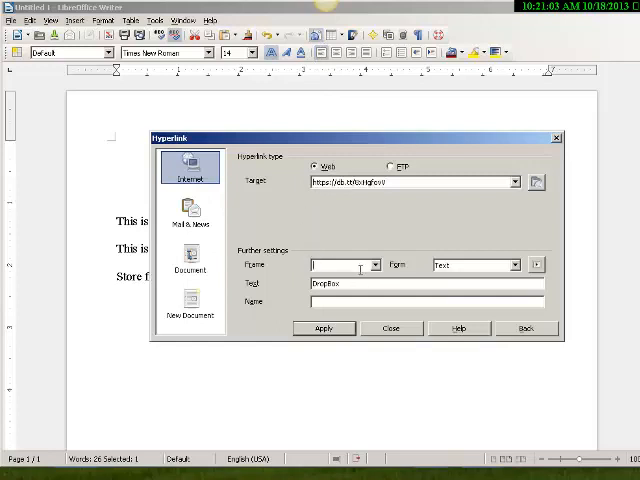
left_click(373, 264)
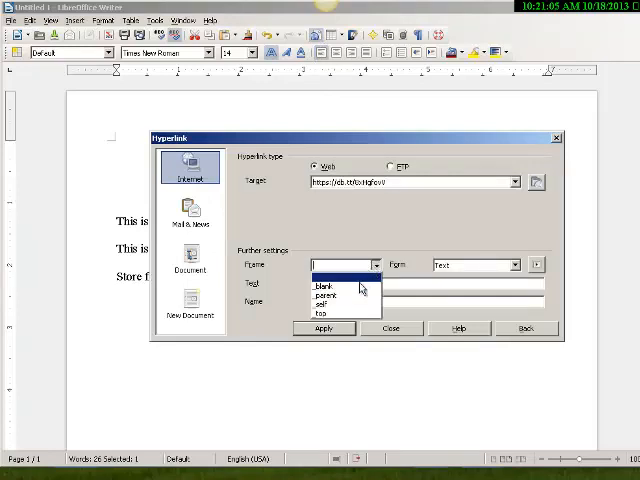
left_click(322, 284)
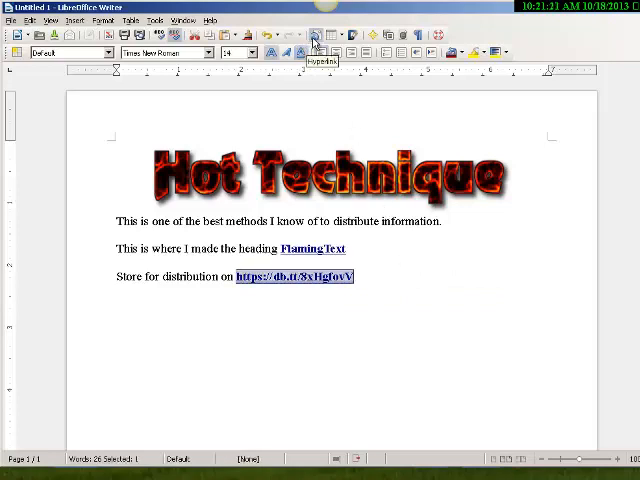
left_click(313, 37)
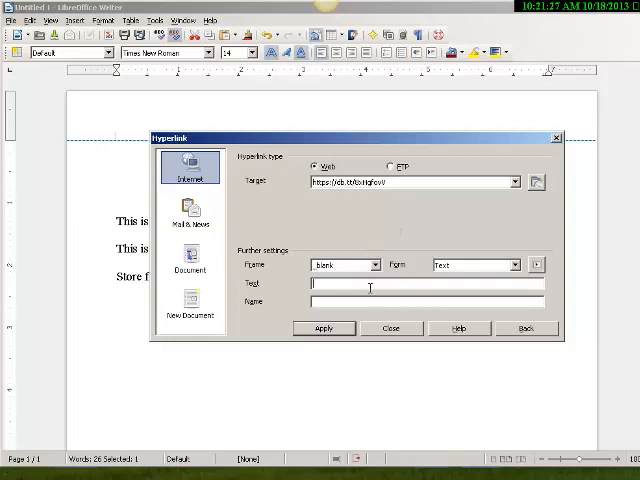
type("Dropf")
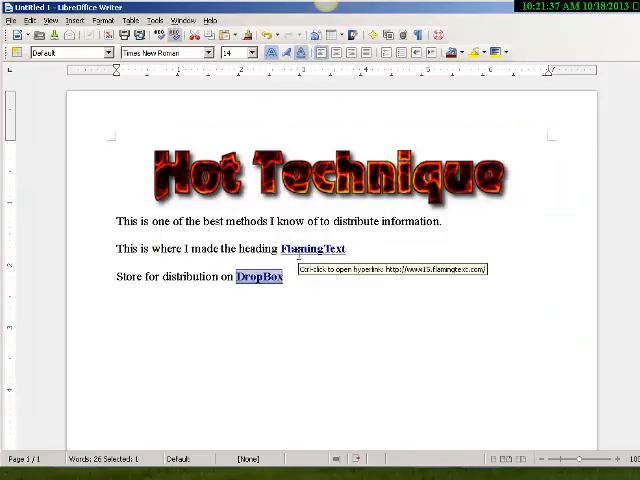
Close the hyperlink dialog and save the report as libre-office-demo.odt.
left_click(435, 320)
type("libre office demo")
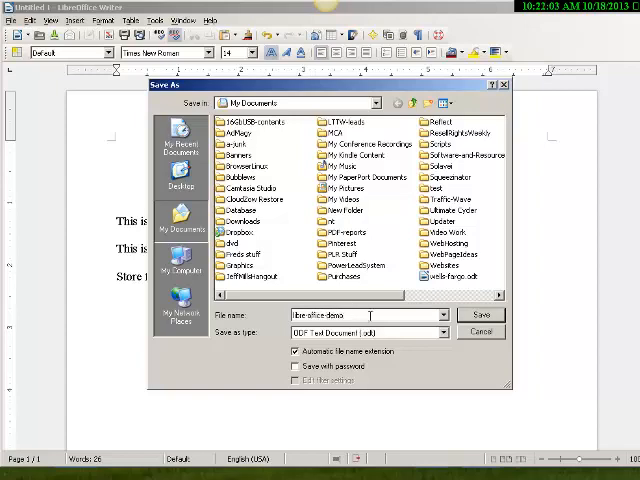
left_click(481, 315)
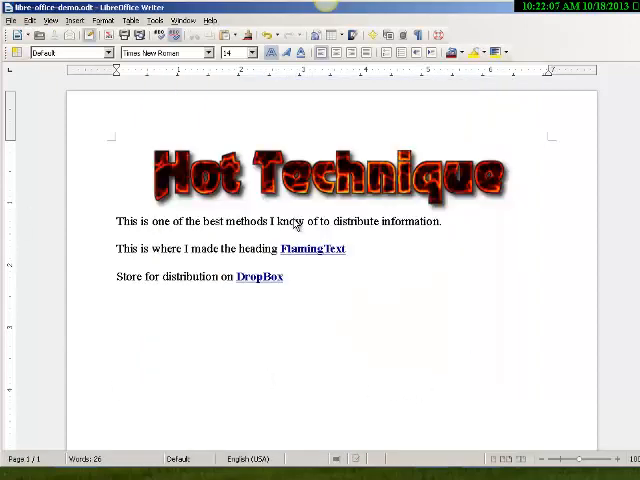
mouse_move(257, 277)
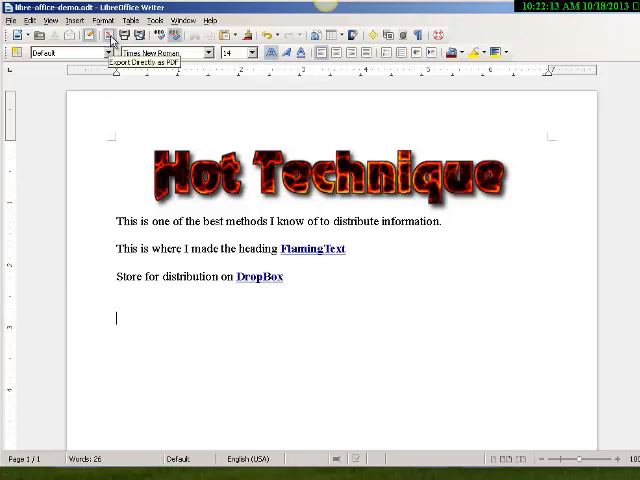
Export directly to libre-office-demo.pdf in My Documents.
left_click(110, 35)
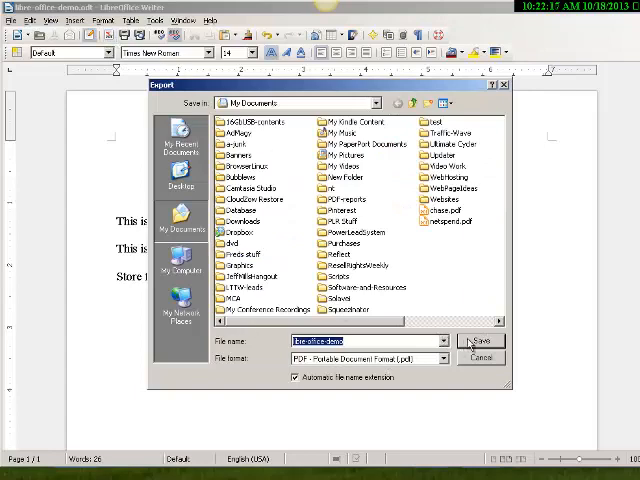
left_click(481, 341)
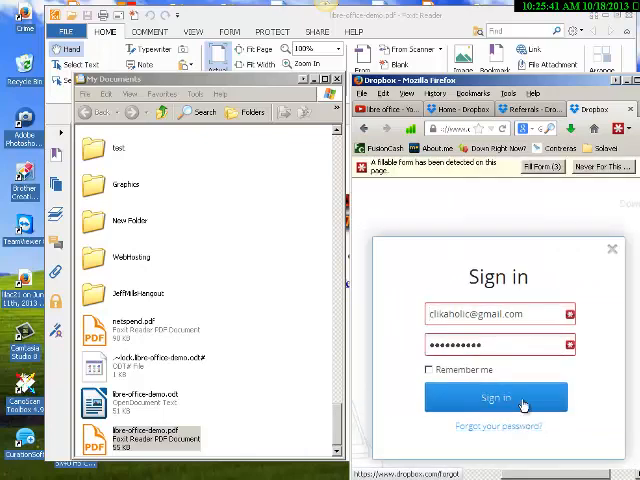
Sign in to the Dropbox account in Firefox.
left_click(496, 397)
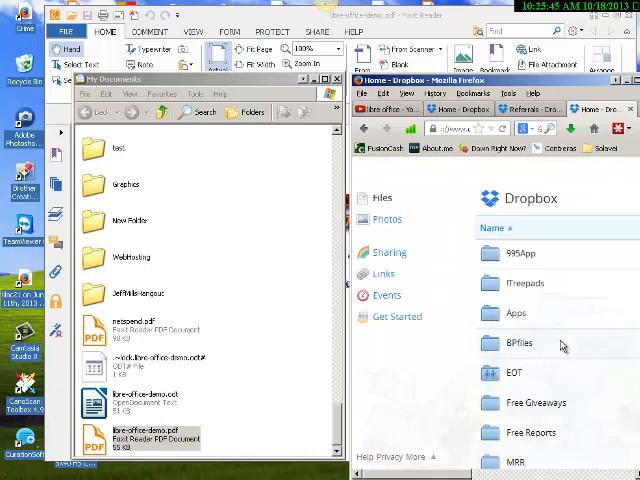
mouse_move(560, 310)
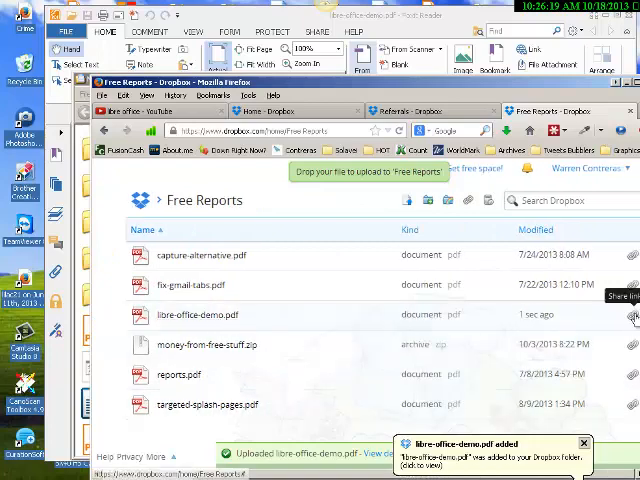
Use Share > Get link to copy libre-office-demo.pdf's link to the clipboard.
left_click(196, 315)
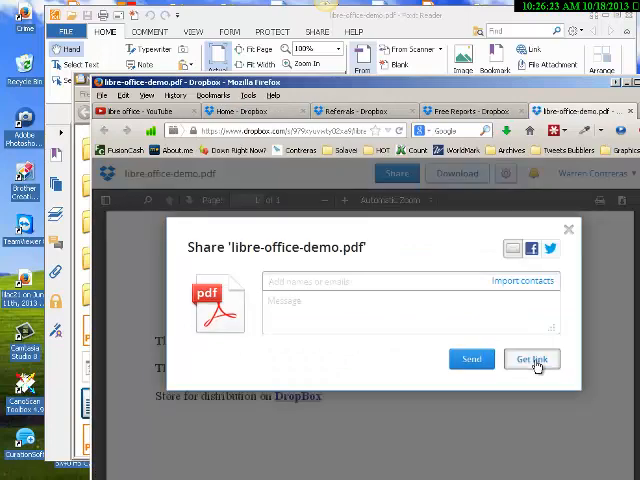
left_click(532, 359)
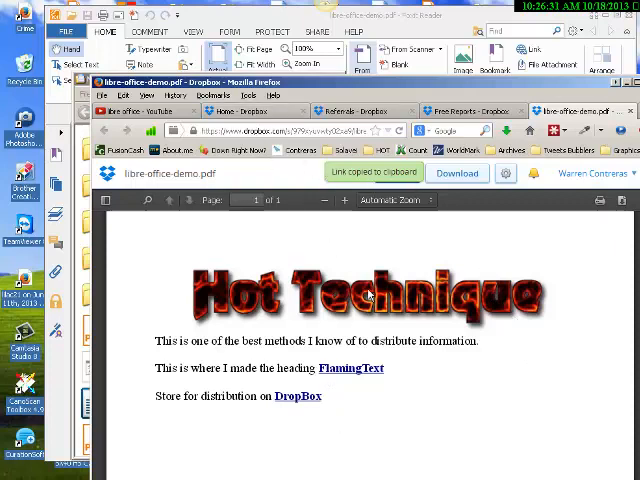
mouse_move(374, 268)
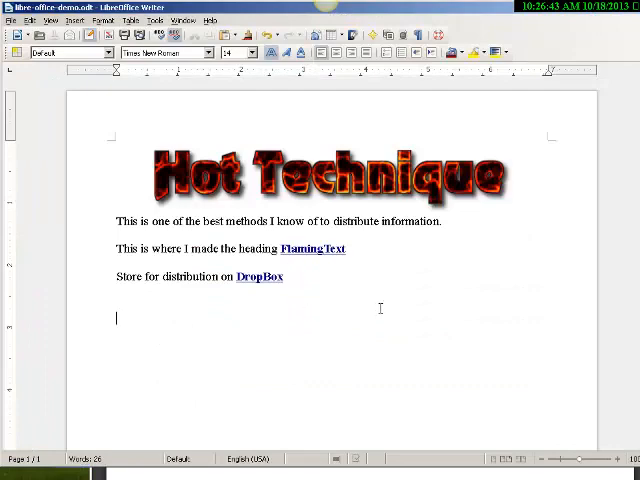
Type the line 'Link to the finished pdf Click Here' and select the words 'Click Here'.
type("Link to the")
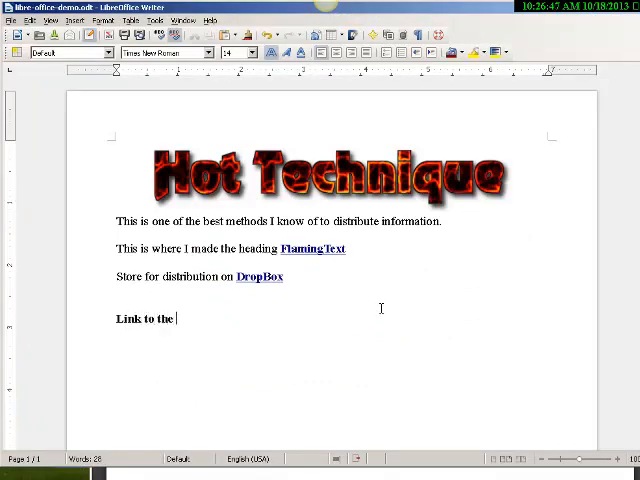
type("finished p")
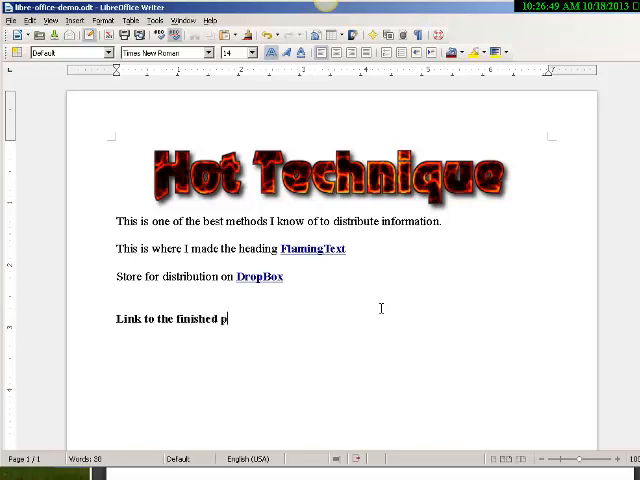
type("df")
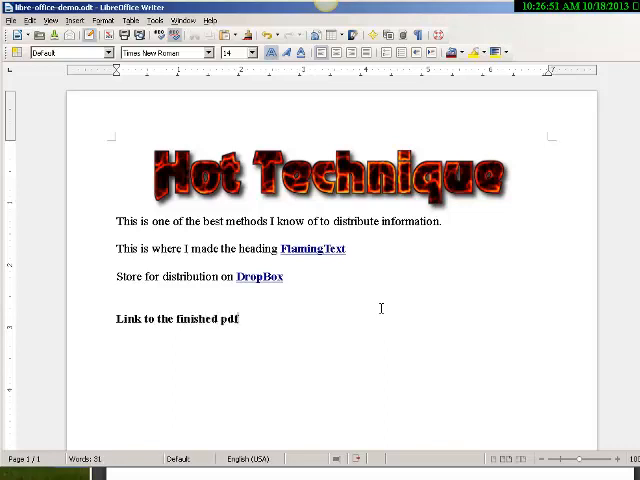
type("C")
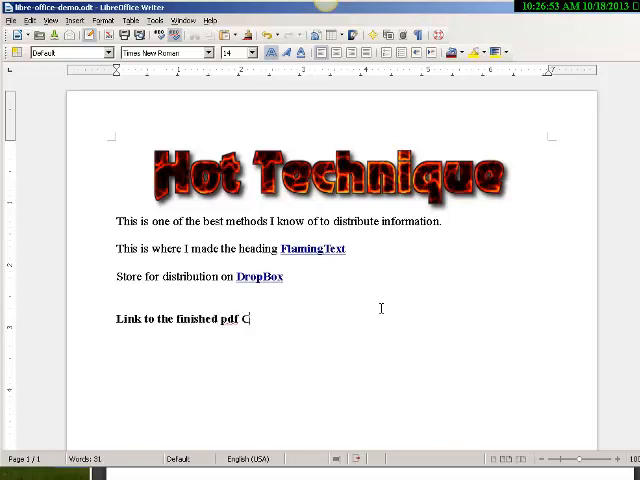
type("lick")
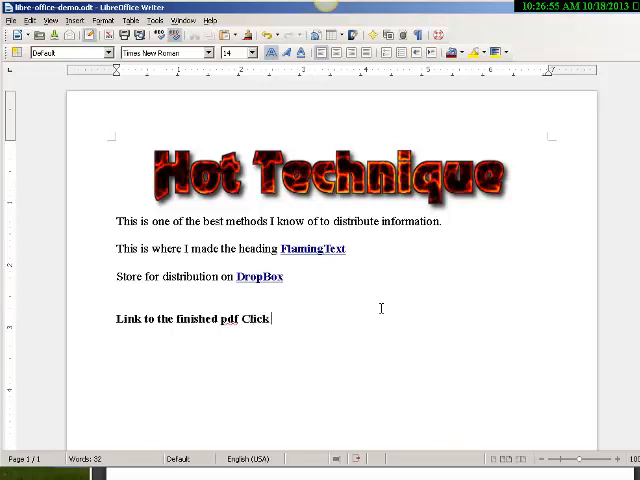
type("Here")
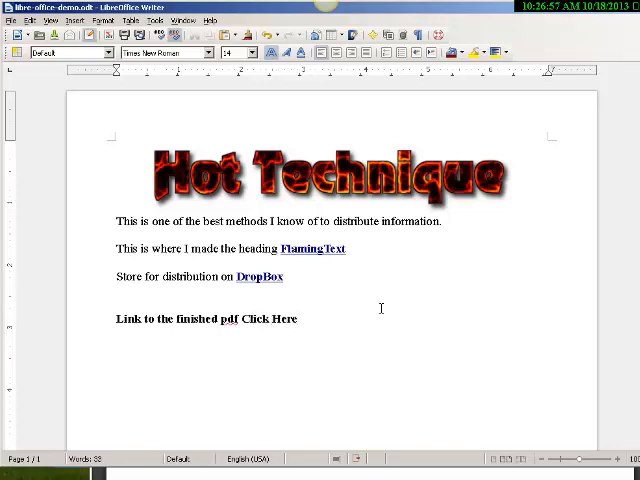
double_click(269, 319)
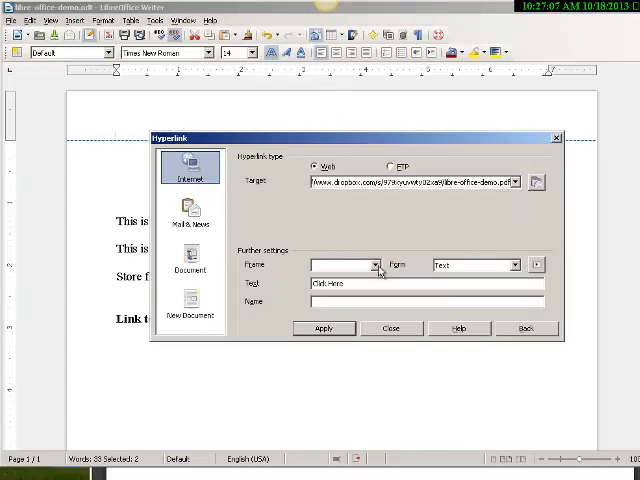
Set the 'Click Here' hyperlink frame to _blank, then apply and close.
left_click(340, 264)
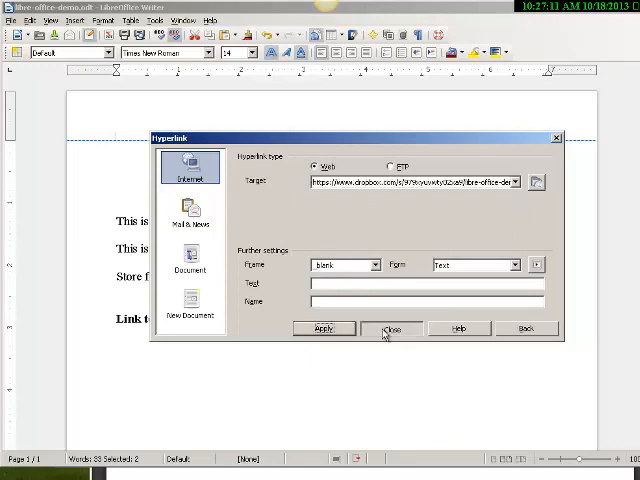
left_click(392, 328)
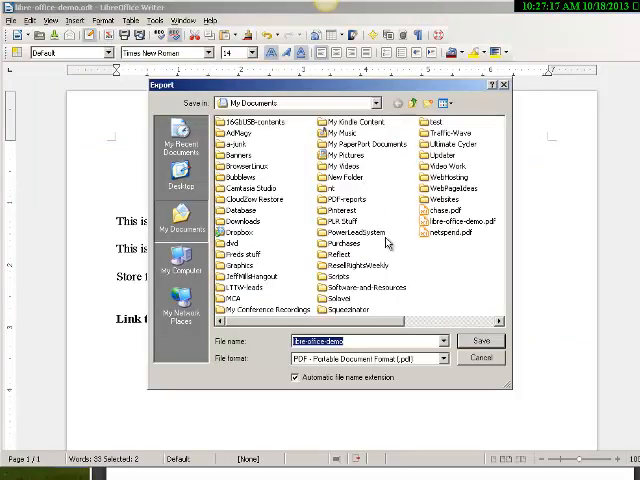
Export to libre-office-demo.pdf, confirm replacing it, dismiss the access errors, and retry.
left_click(481, 341)
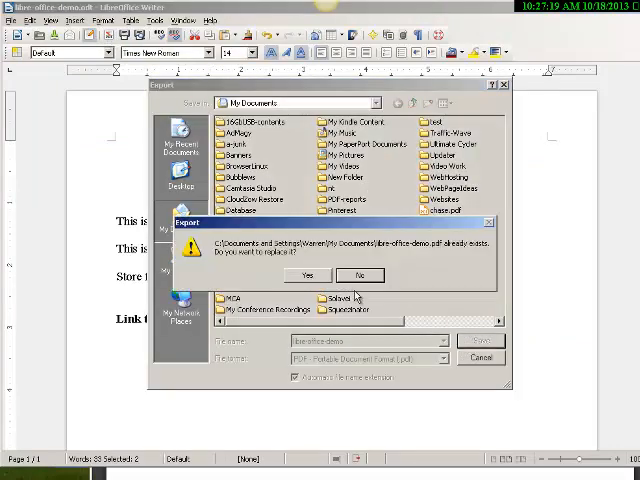
left_click(307, 275)
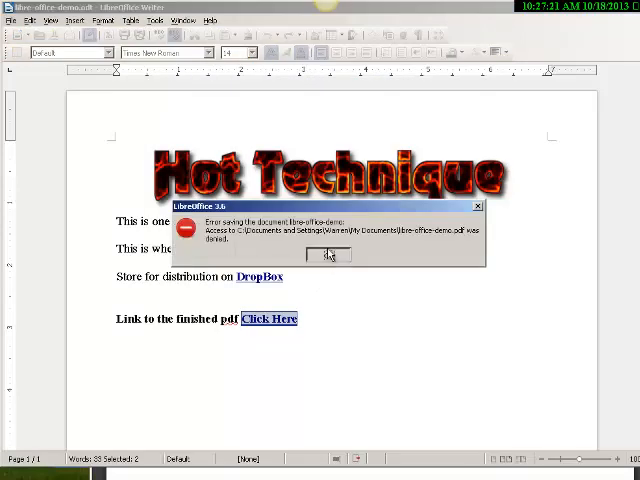
left_click(331, 254)
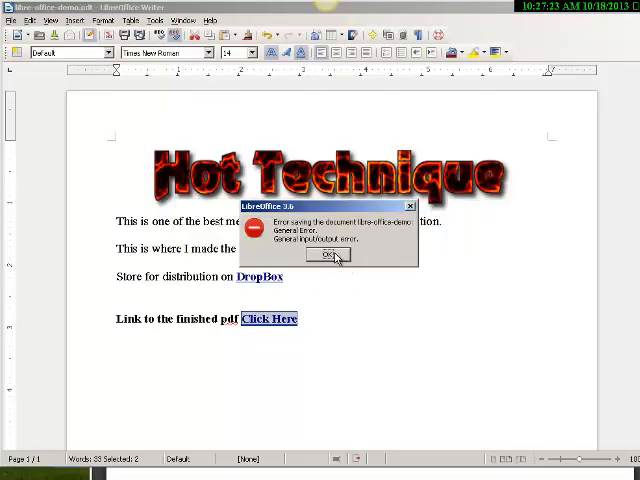
left_click(323, 255)
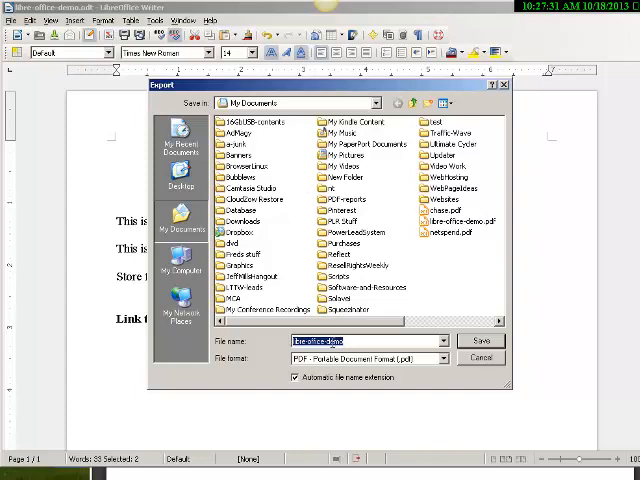
left_click(483, 341)
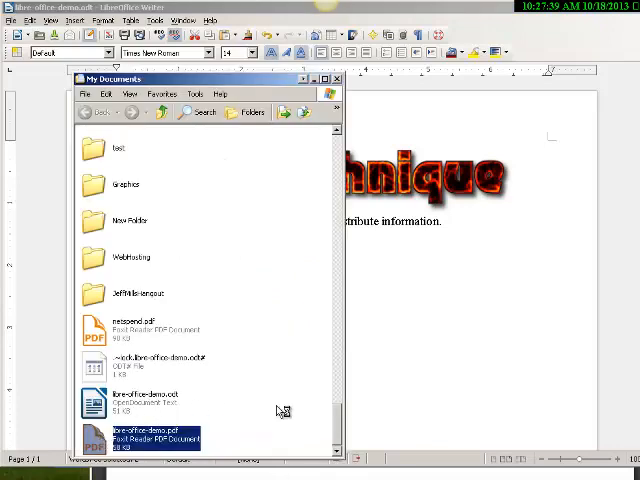
Open libre-office-demo.pdf, follow its 'Click Here' link, and allow the dropbox.com connection.
double_click(150, 437)
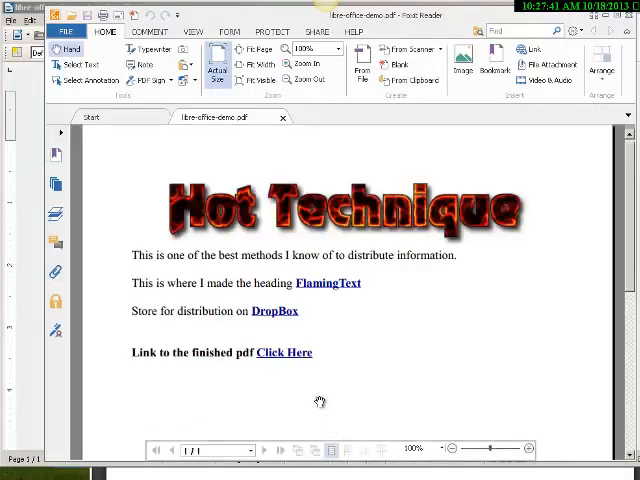
left_click(273, 311)
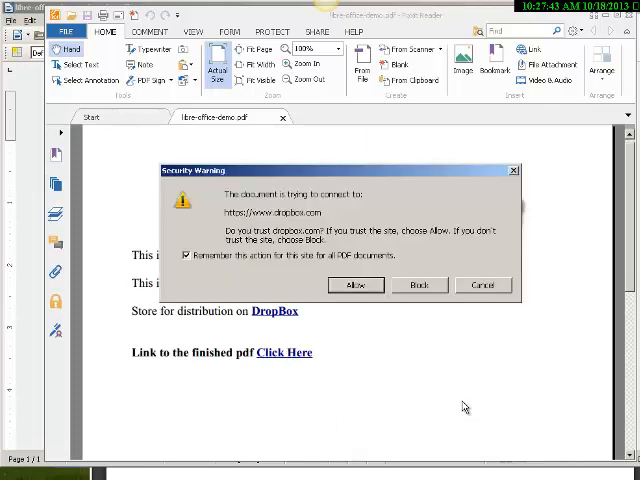
left_click(356, 285)
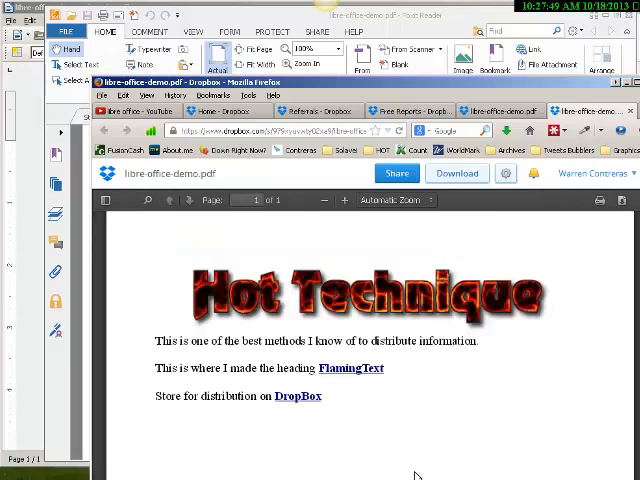
mouse_move(451, 260)
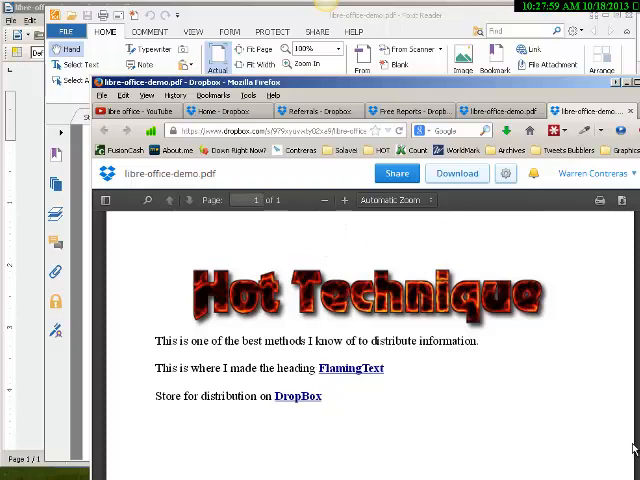
mouse_move(570, 469)
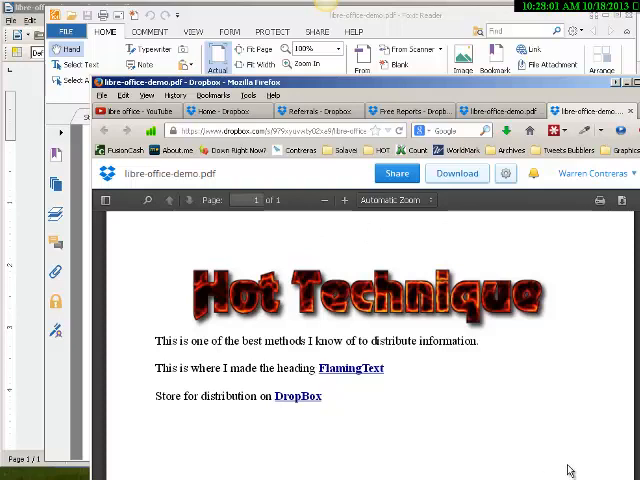